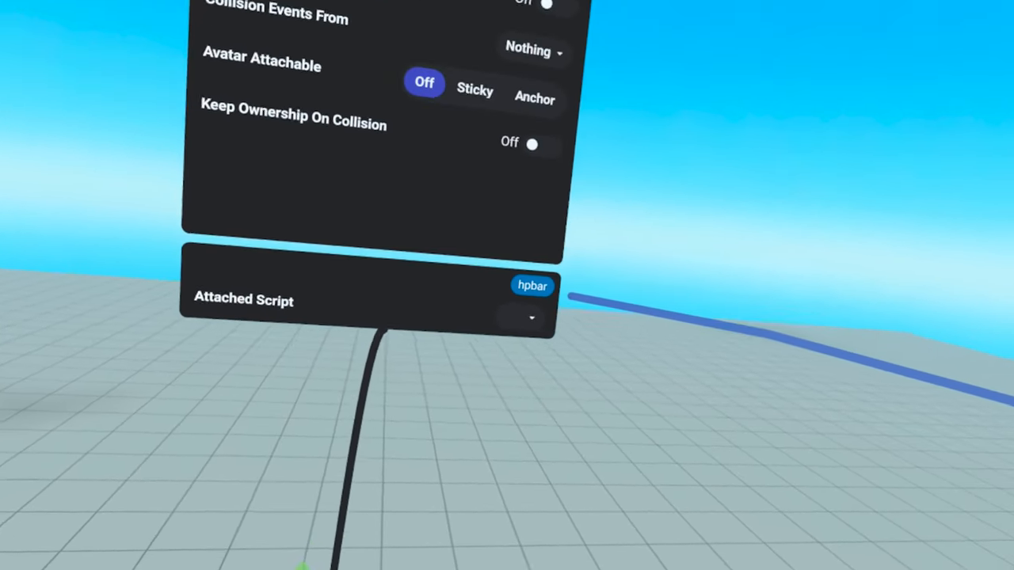
Choose hpbar as the health bar object's attached script
click(535, 98)
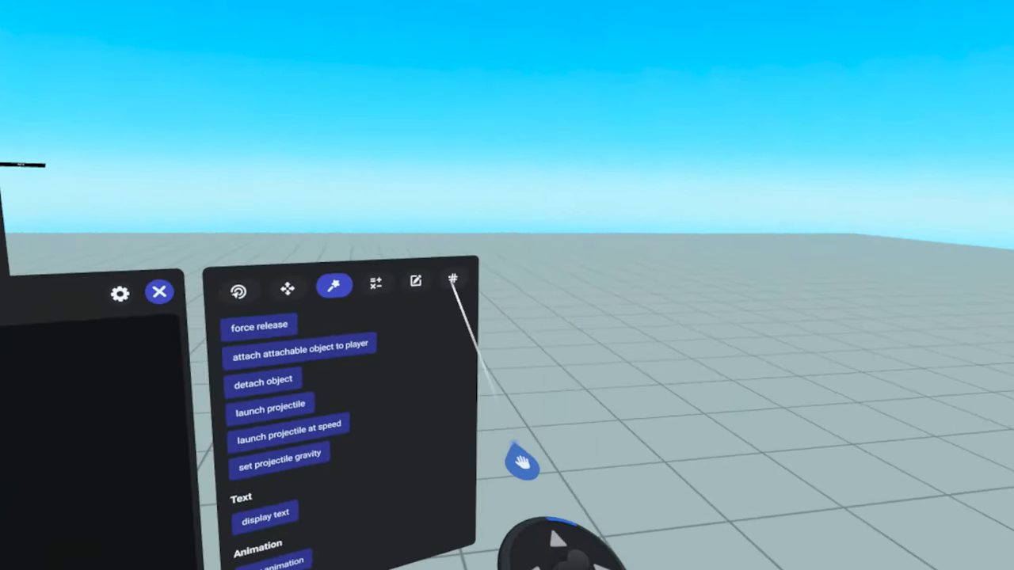
Add a new Number variable and select its Name field for the virtual keyboard
click(451, 283)
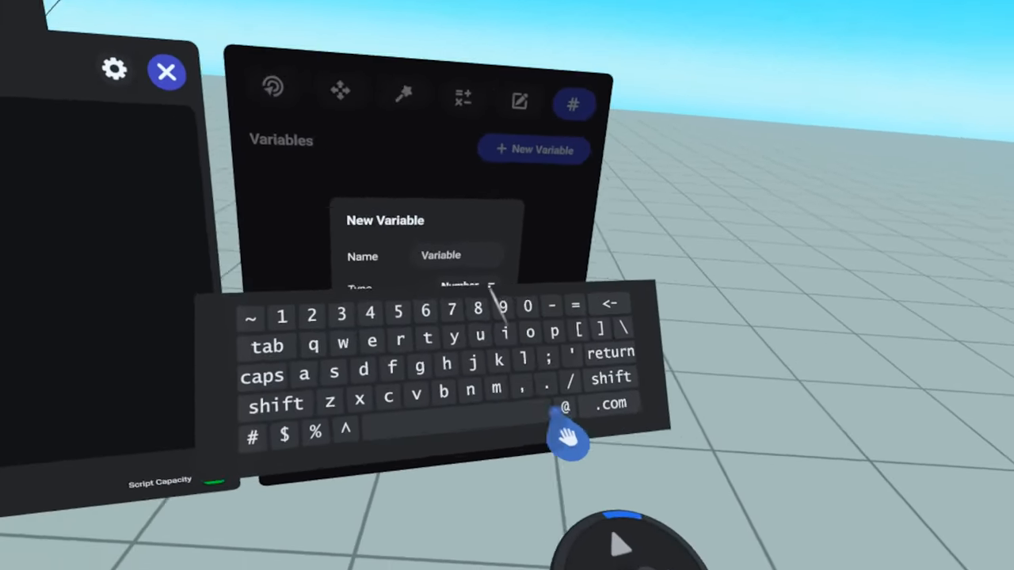